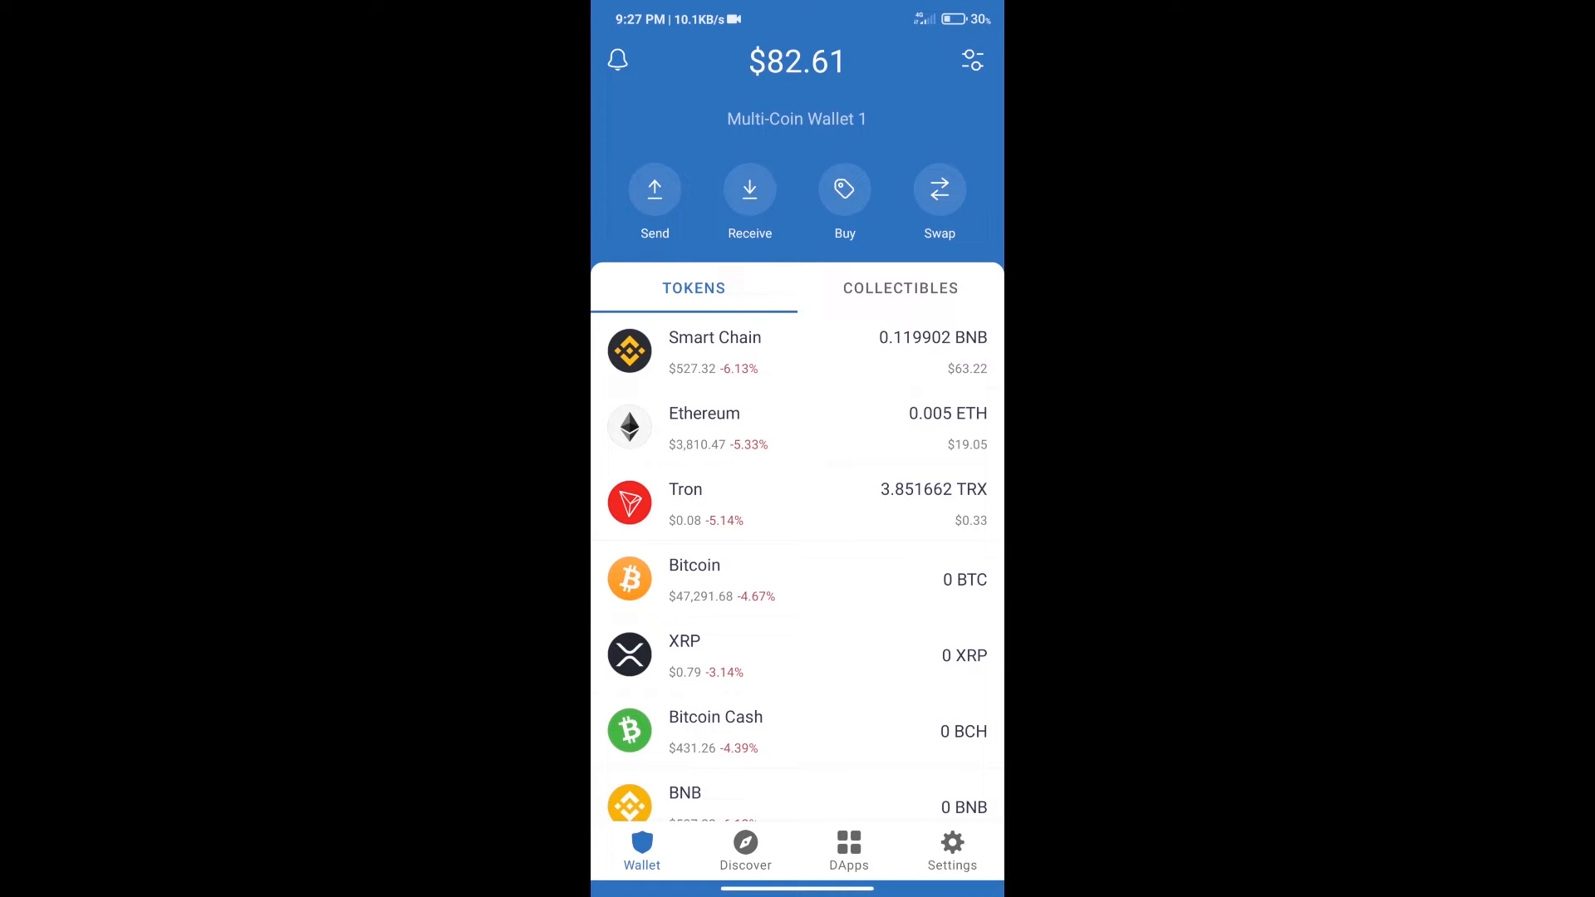
Search the buy-token list for BNB, then leave the BNB purchase screen
{"action": "left_click", "coordinate": [844, 189]}
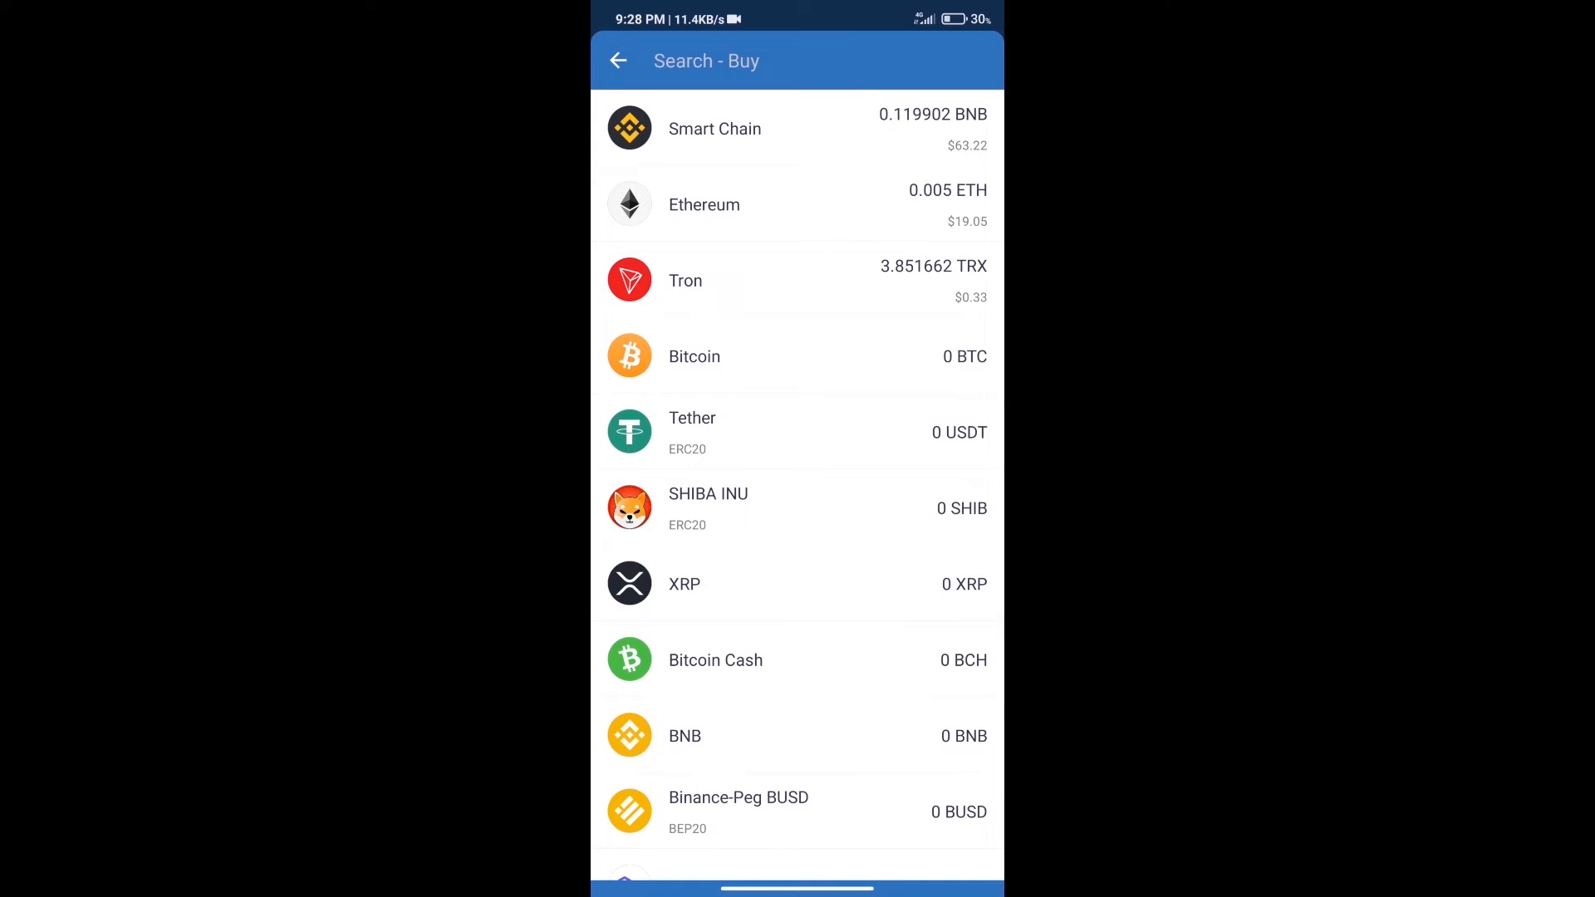
{"action": "type", "text": "bn"}
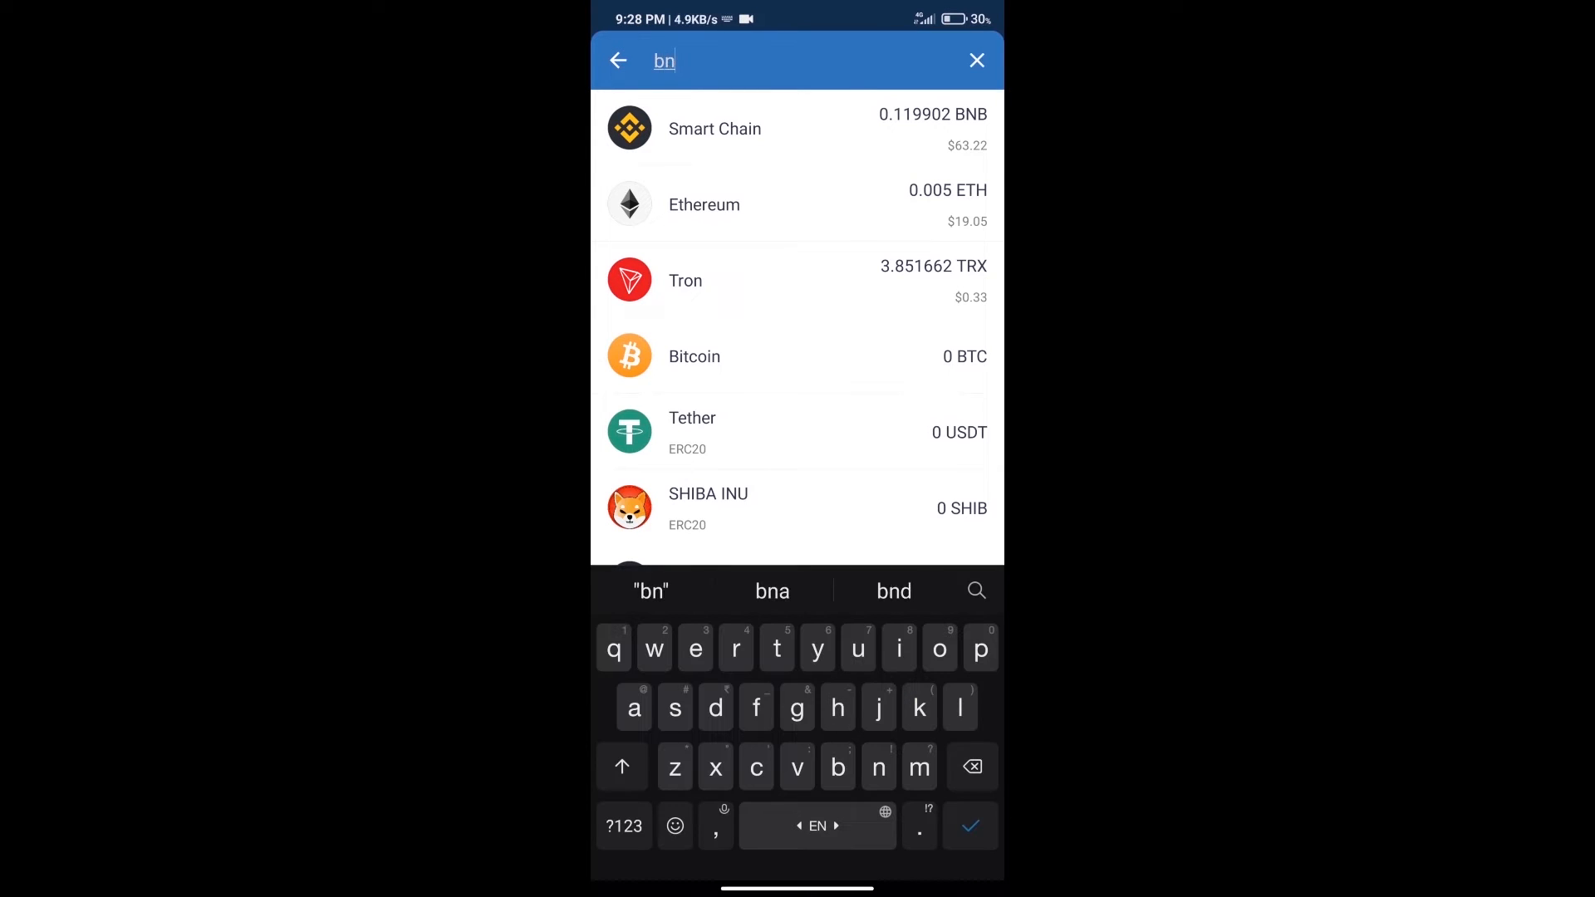
{"action": "type", "text": "b"}
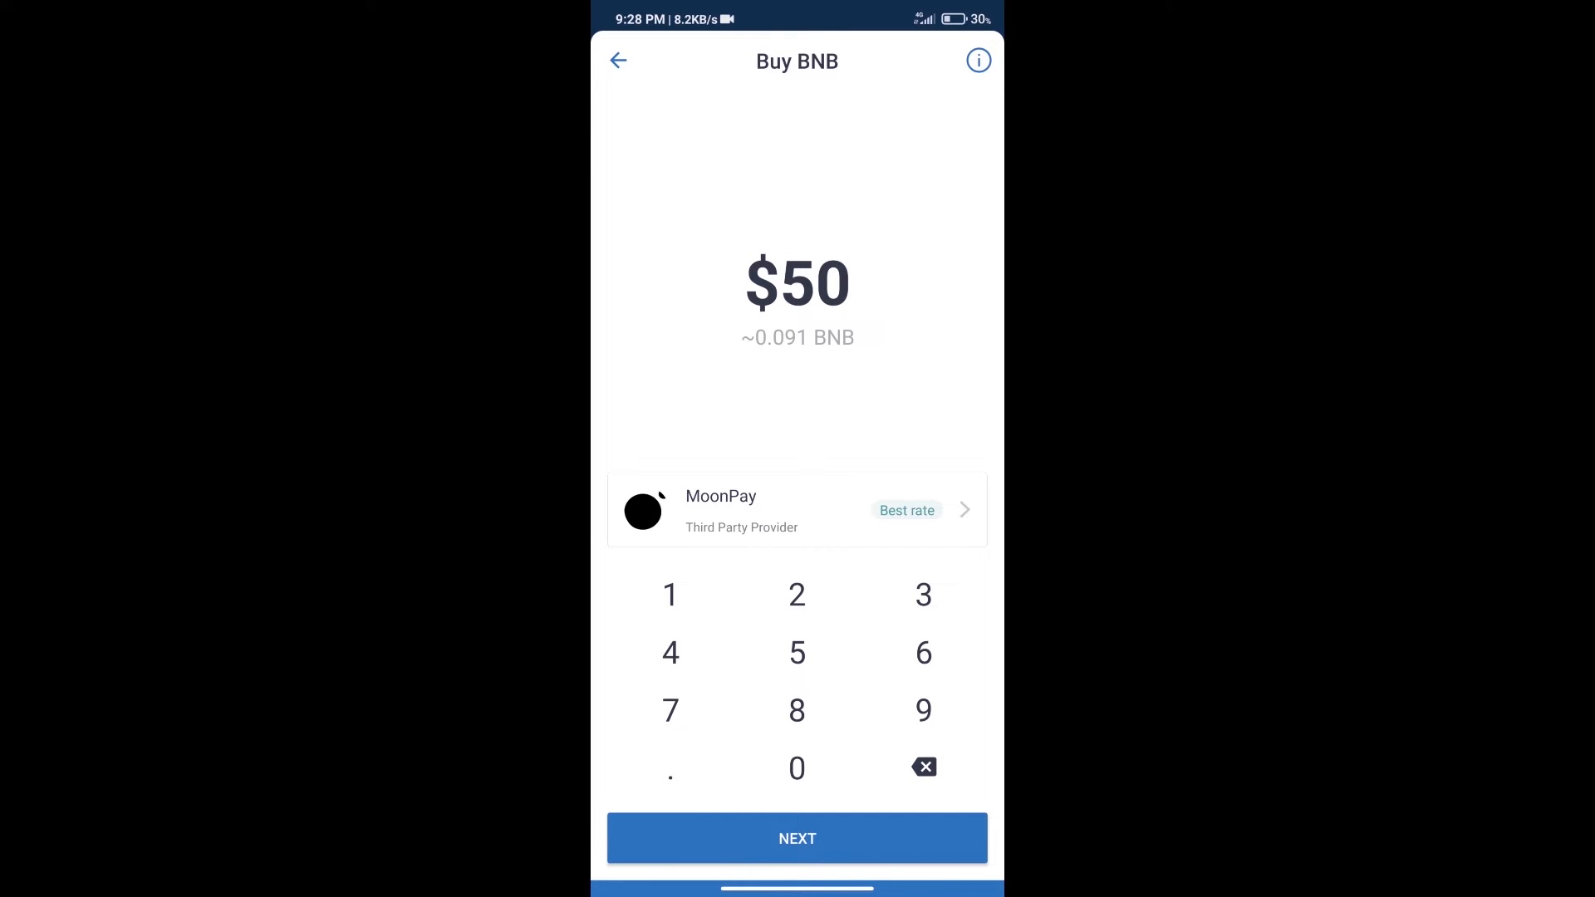
{"action": "left_click", "coordinate": [617, 61]}
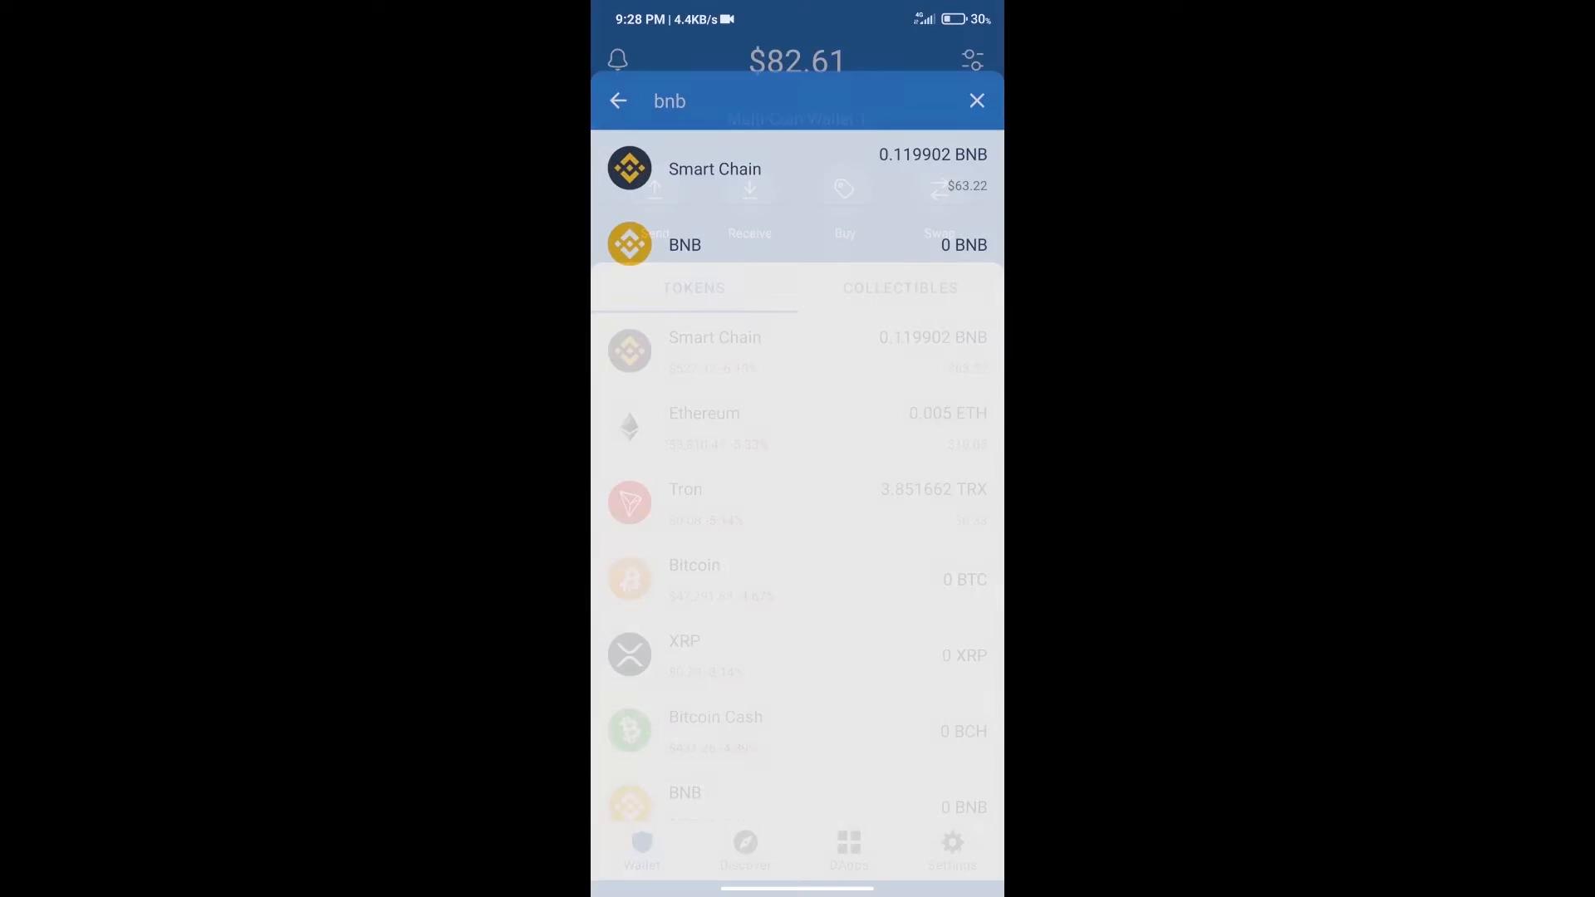
Return home, open the DApp browser and scroll to PancakeSwap in History
{"action": "left_click", "coordinate": [975, 101]}
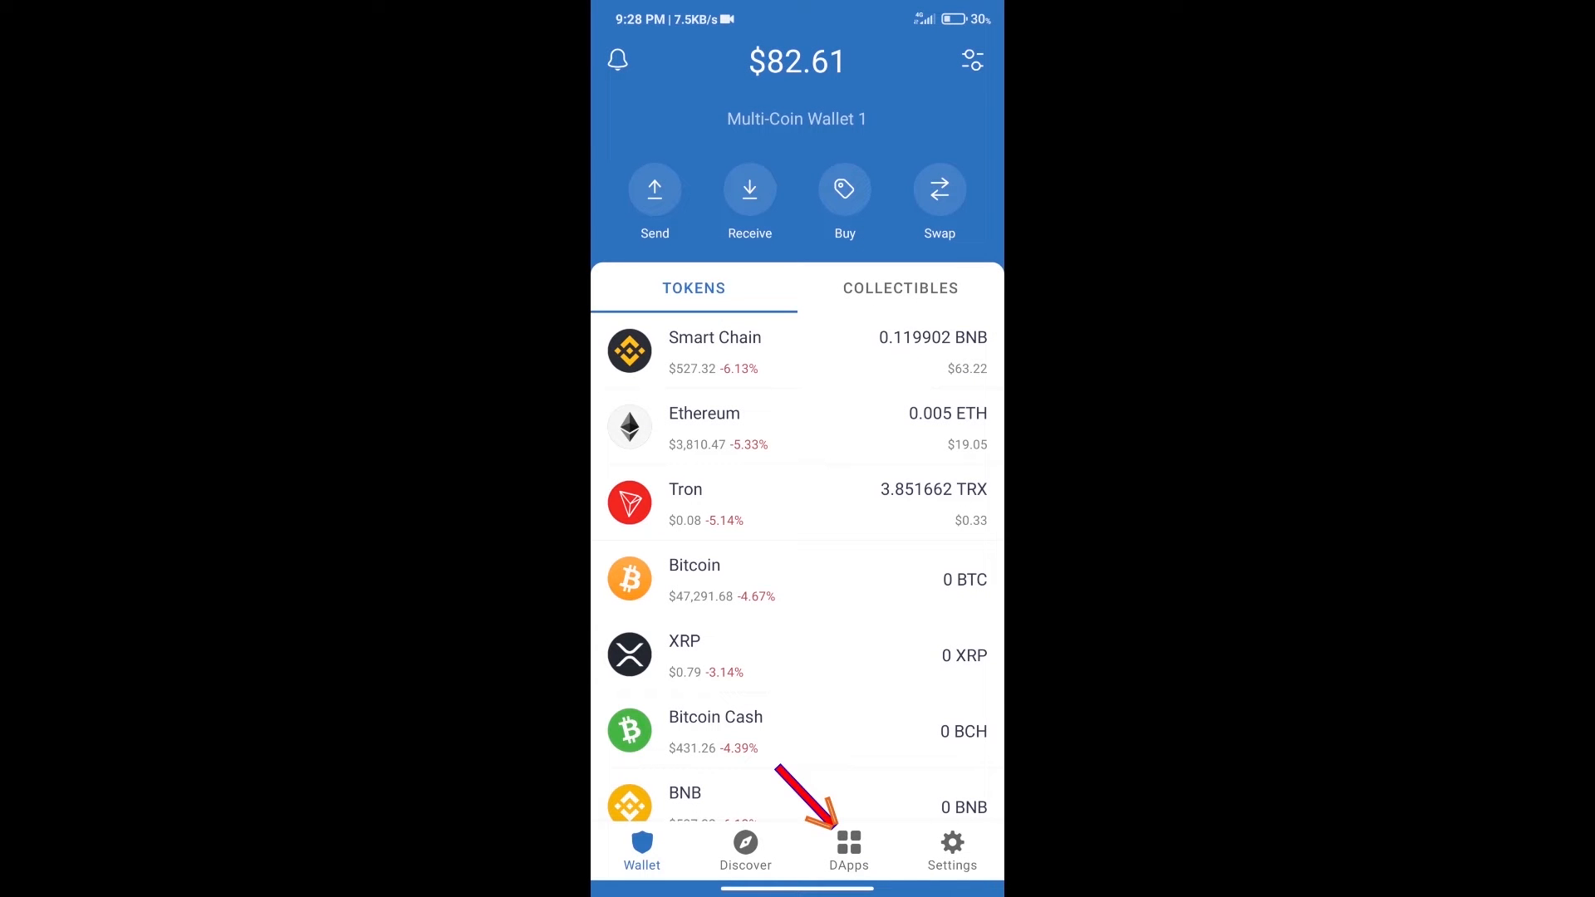
{"action": "left_click", "coordinate": [848, 849]}
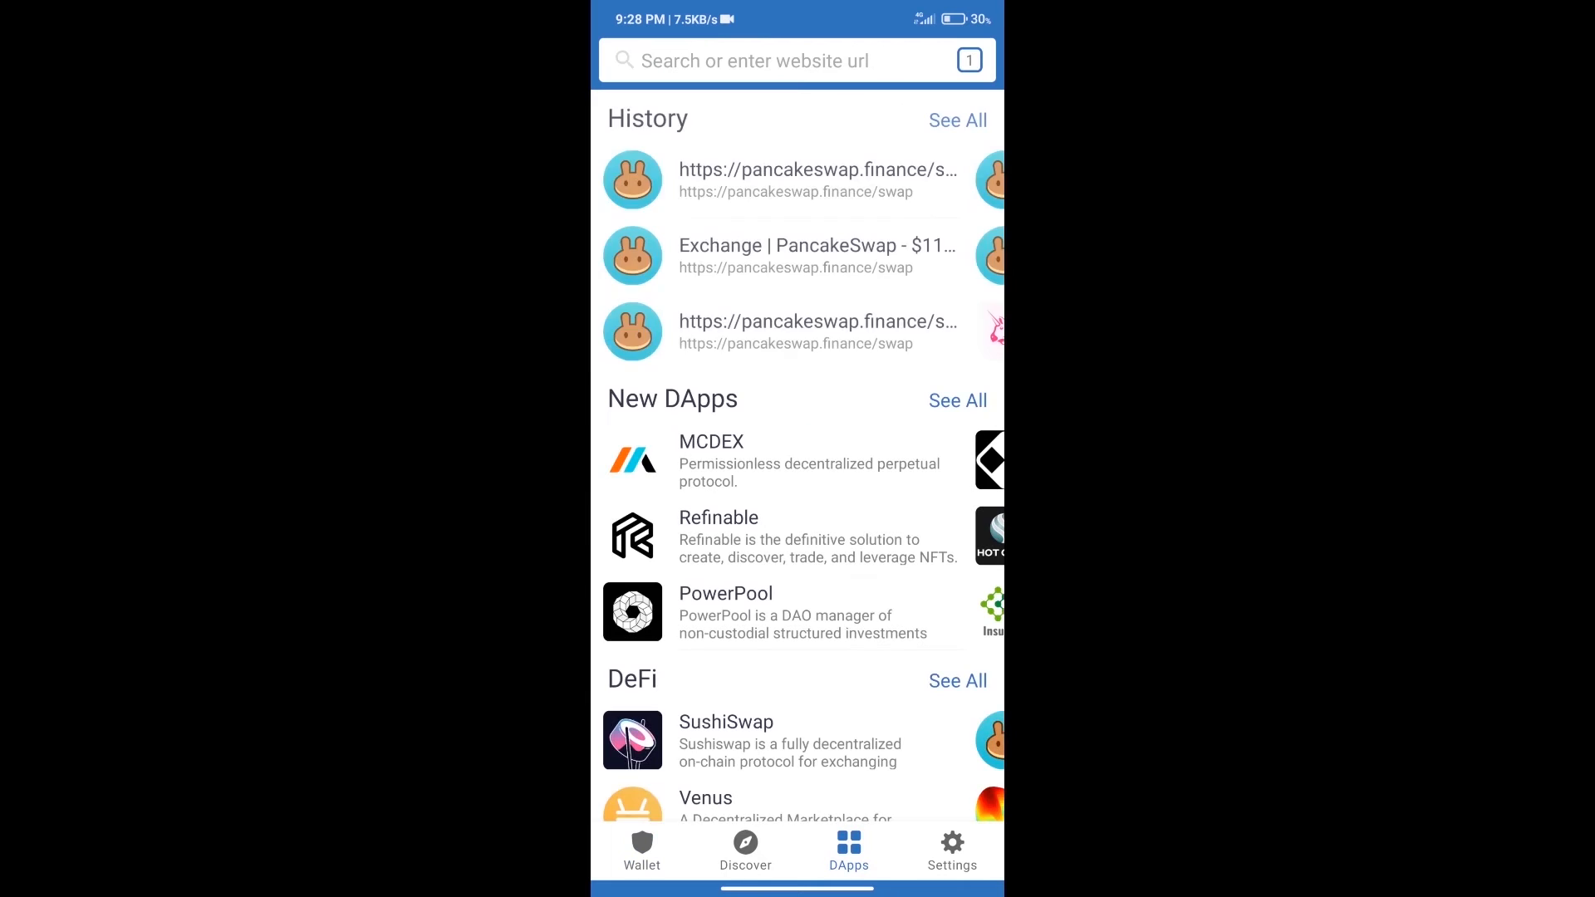
{"action": "scroll", "scroll_direction": "down", "scroll_amount": 3}
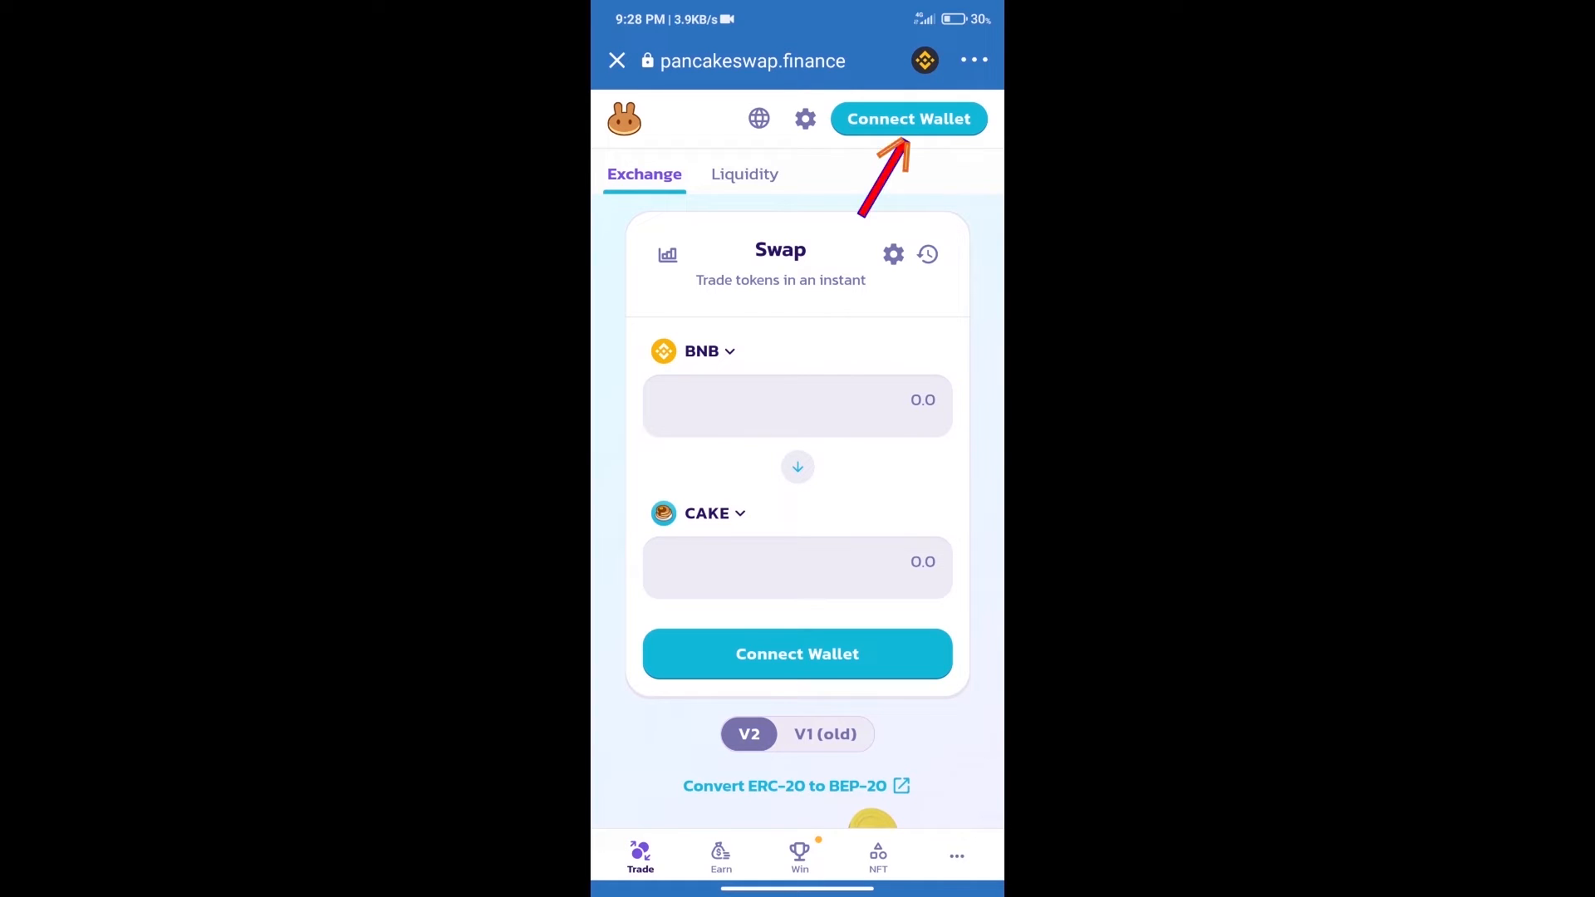
Connect the Trust Wallet account to PancakeSwap through the Connect Wallet dialog
{"action": "left_click", "coordinate": [907, 118]}
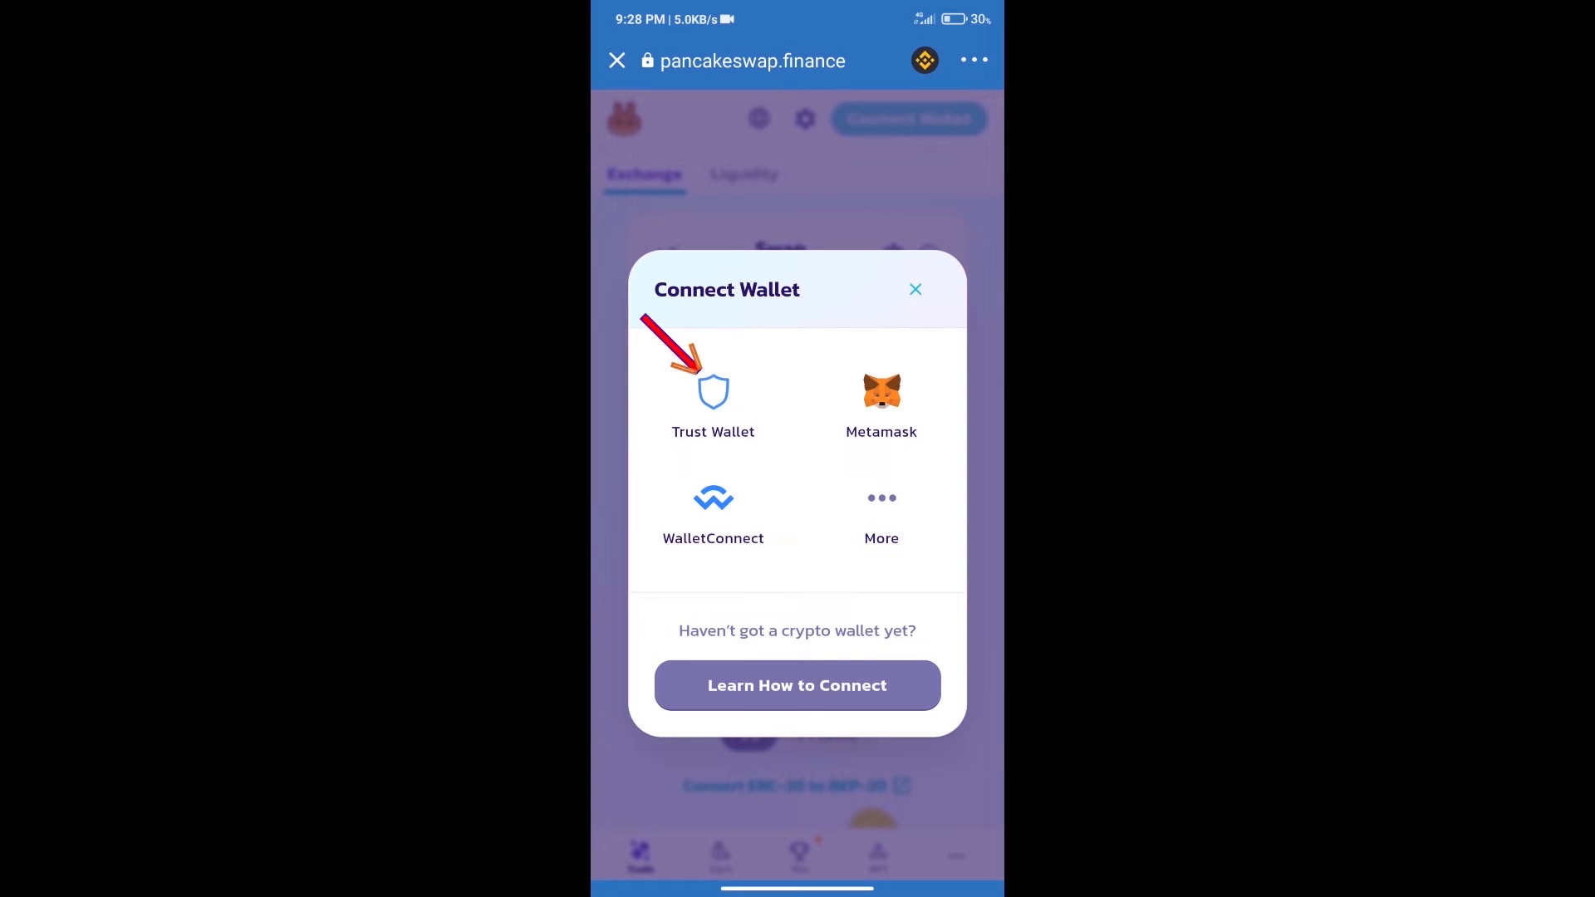
{"action": "left_click", "coordinate": [913, 289]}
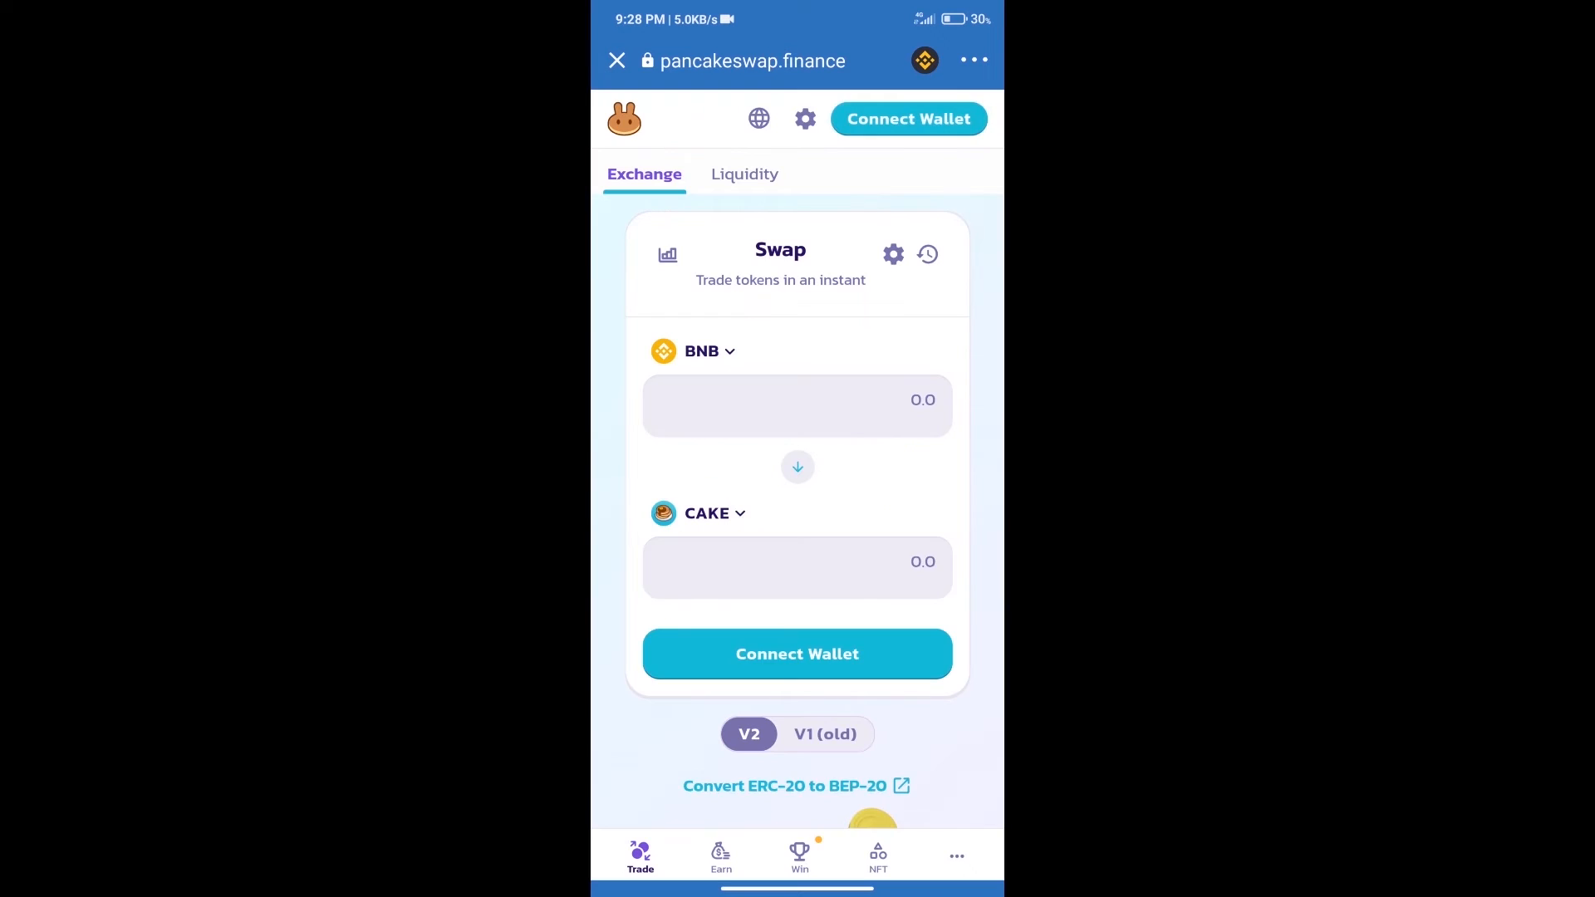
{"action": "left_click", "coordinate": [907, 118]}
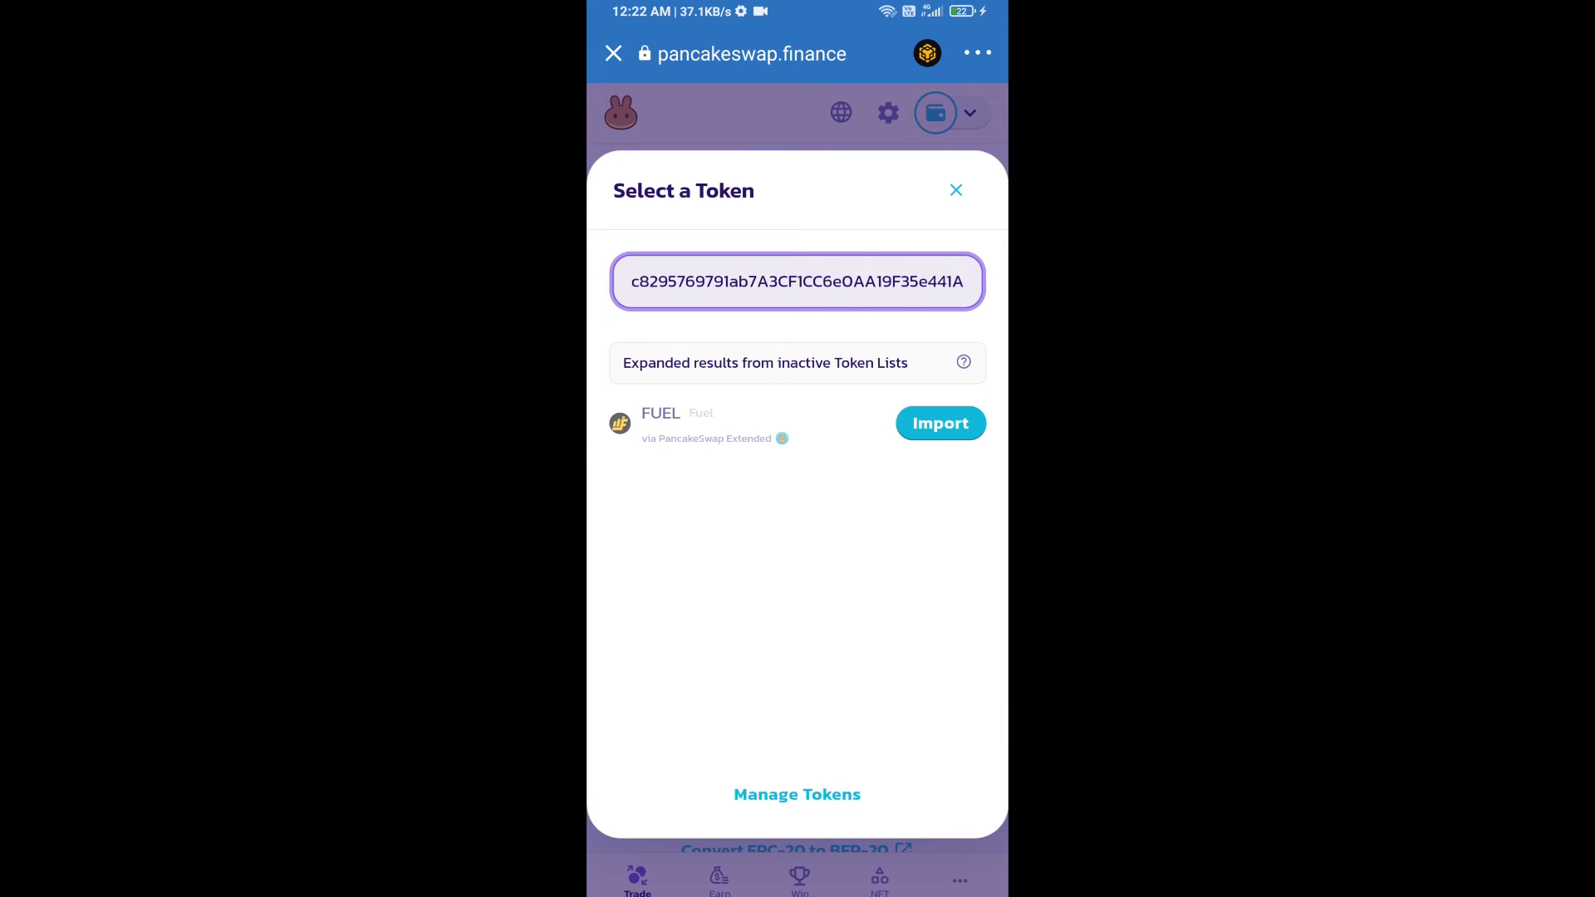
Import the FUEL token found by contract address, accepting the risk warning
{"action": "left_click", "coordinate": [939, 423]}
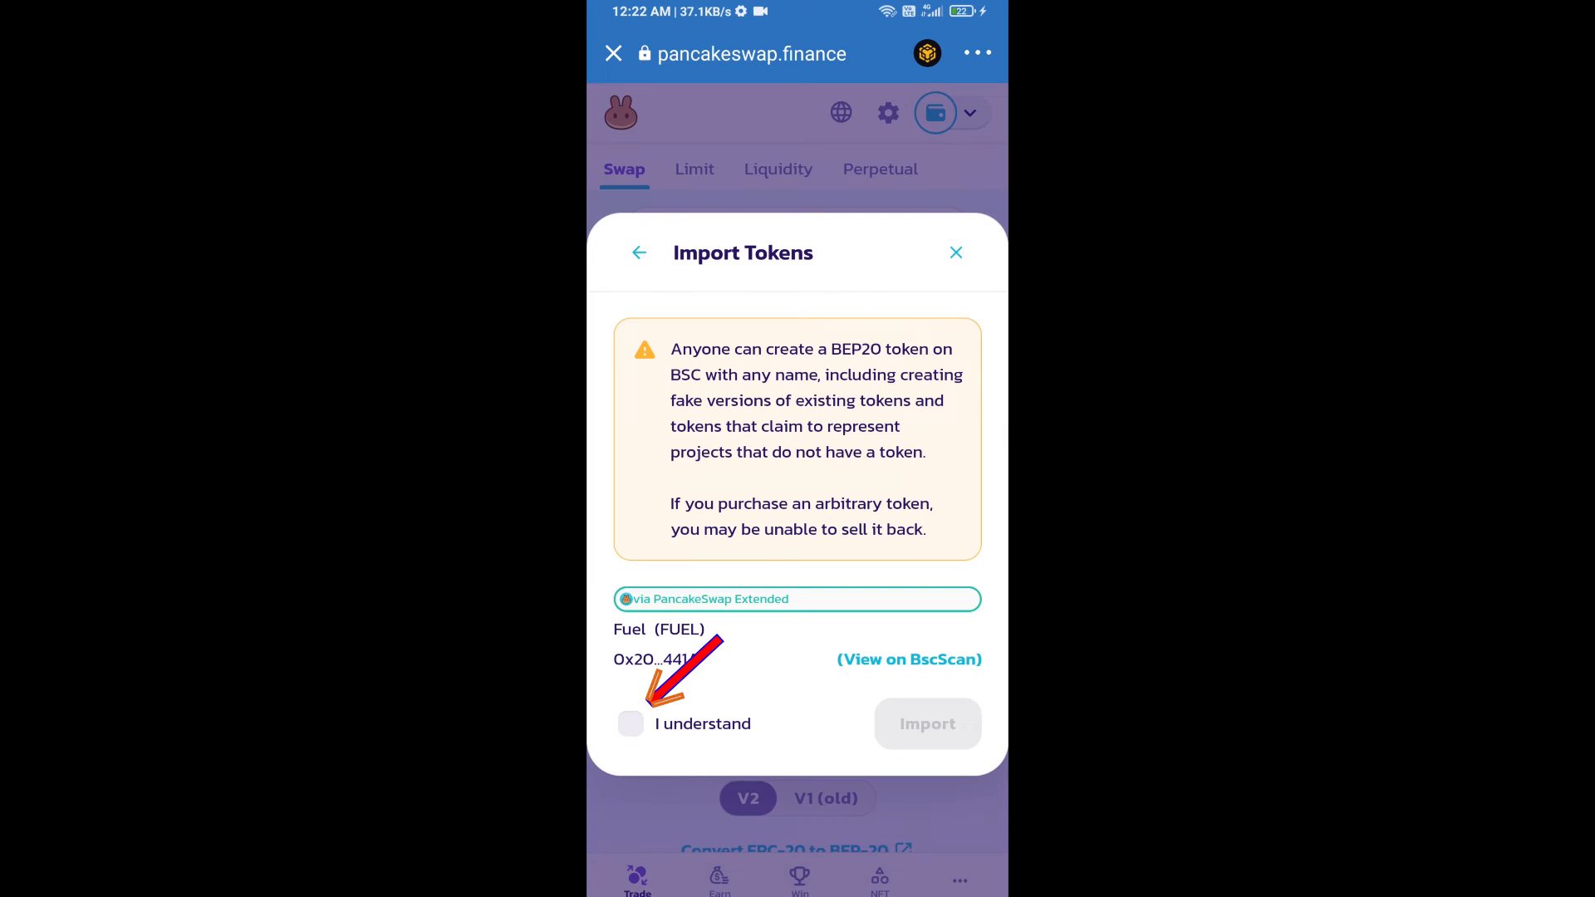
{"action": "left_click", "coordinate": [629, 724]}
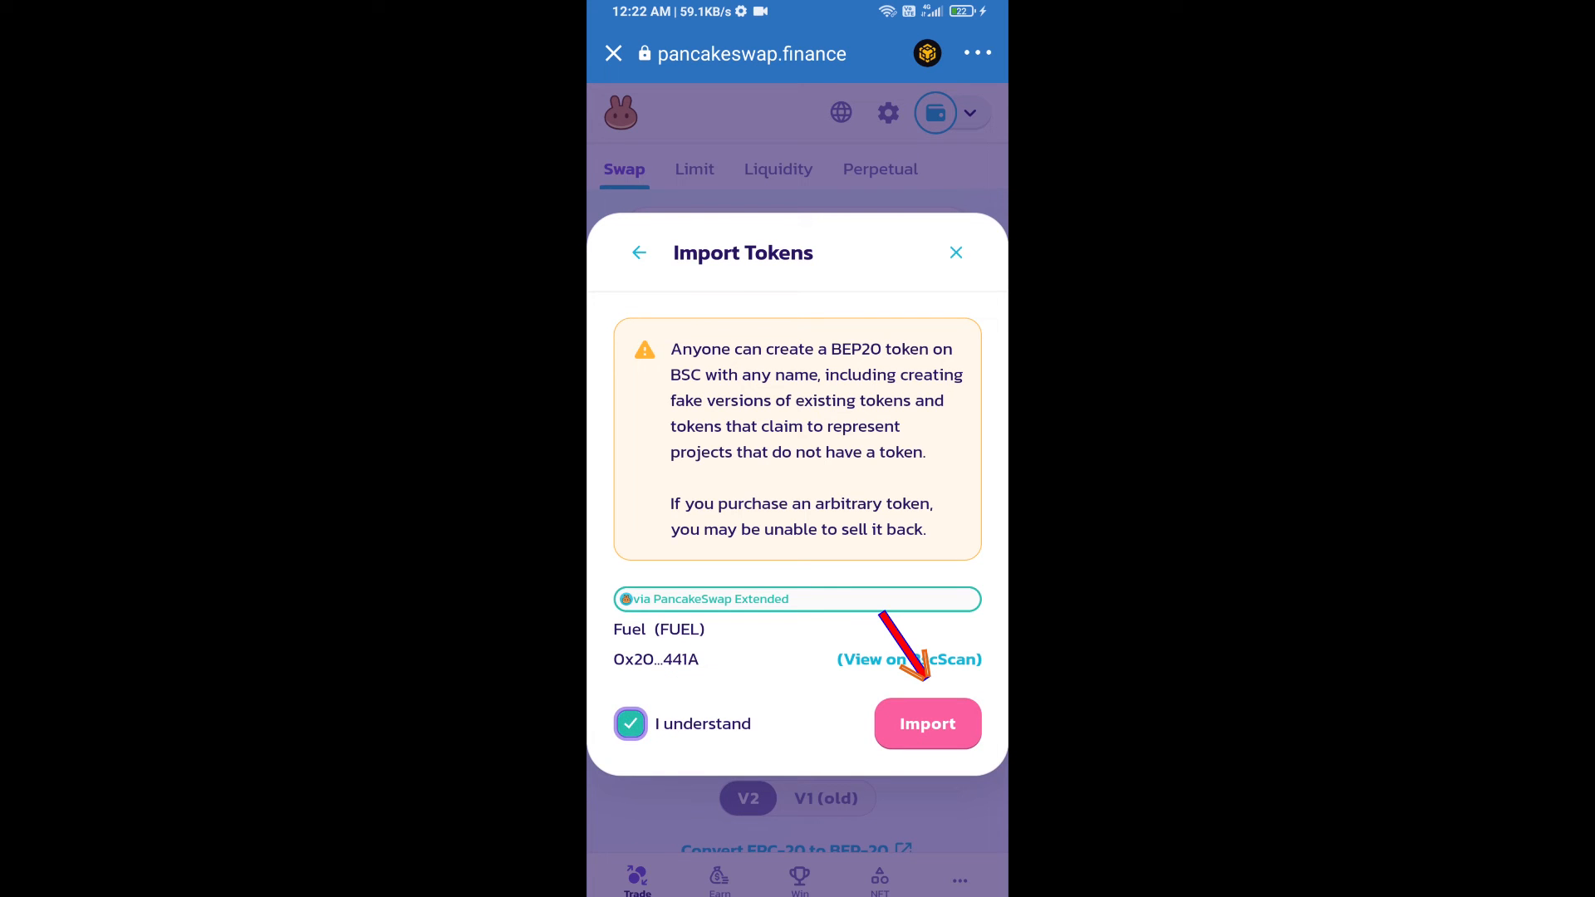
{"action": "left_click", "coordinate": [927, 723]}
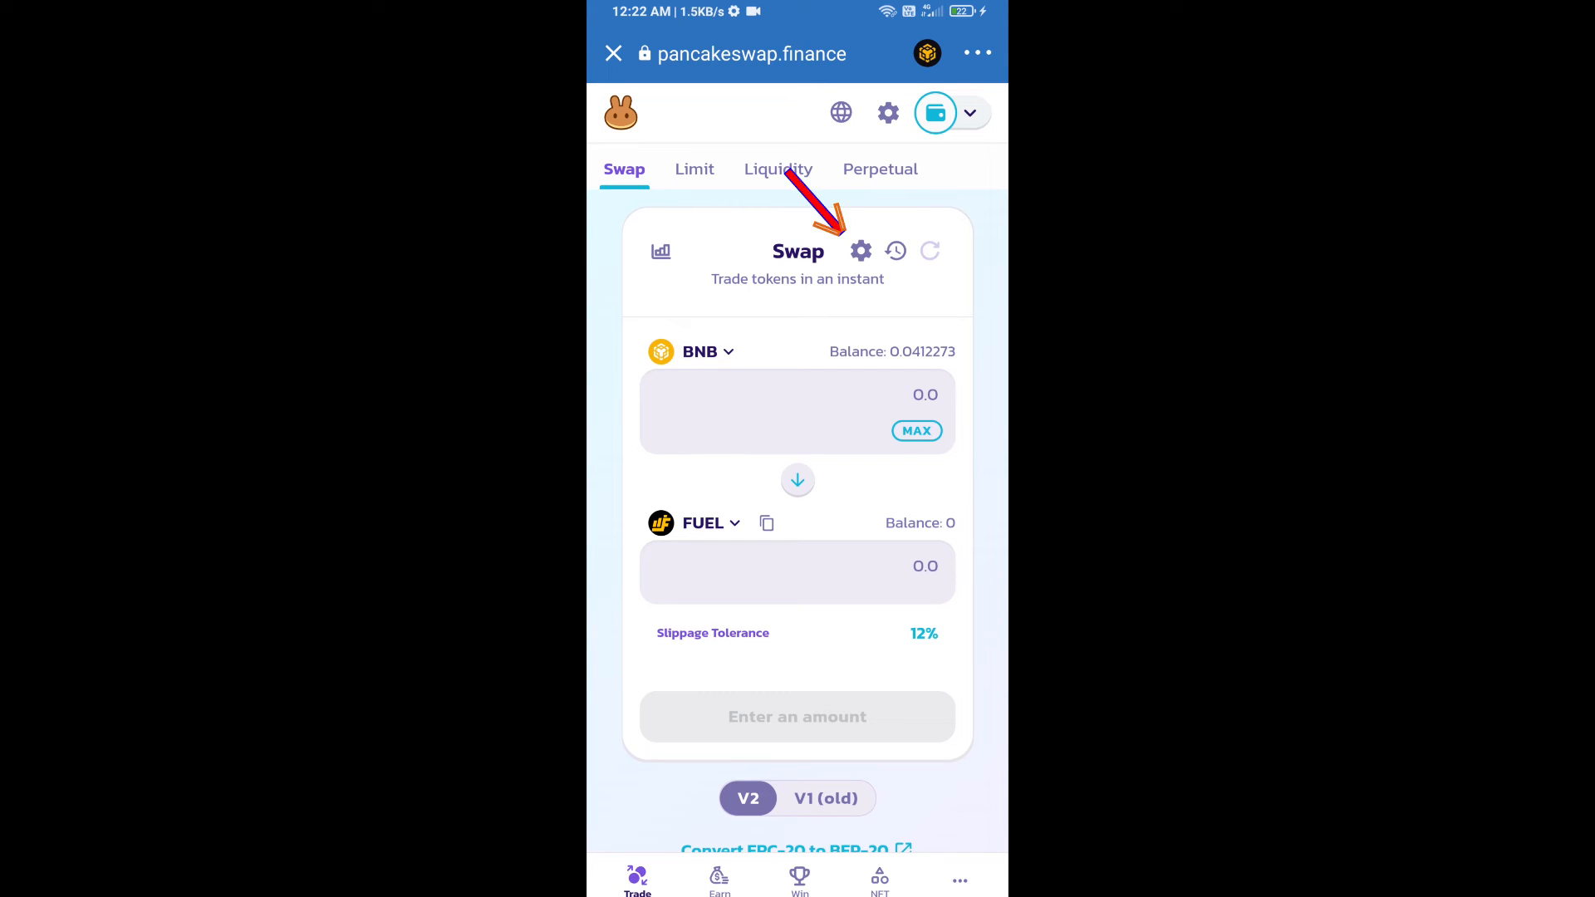
Set the swap's slippage tolerance to 5% in Swap settings
{"action": "left_click", "coordinate": [860, 251]}
{"action": "type", "text": "5"}
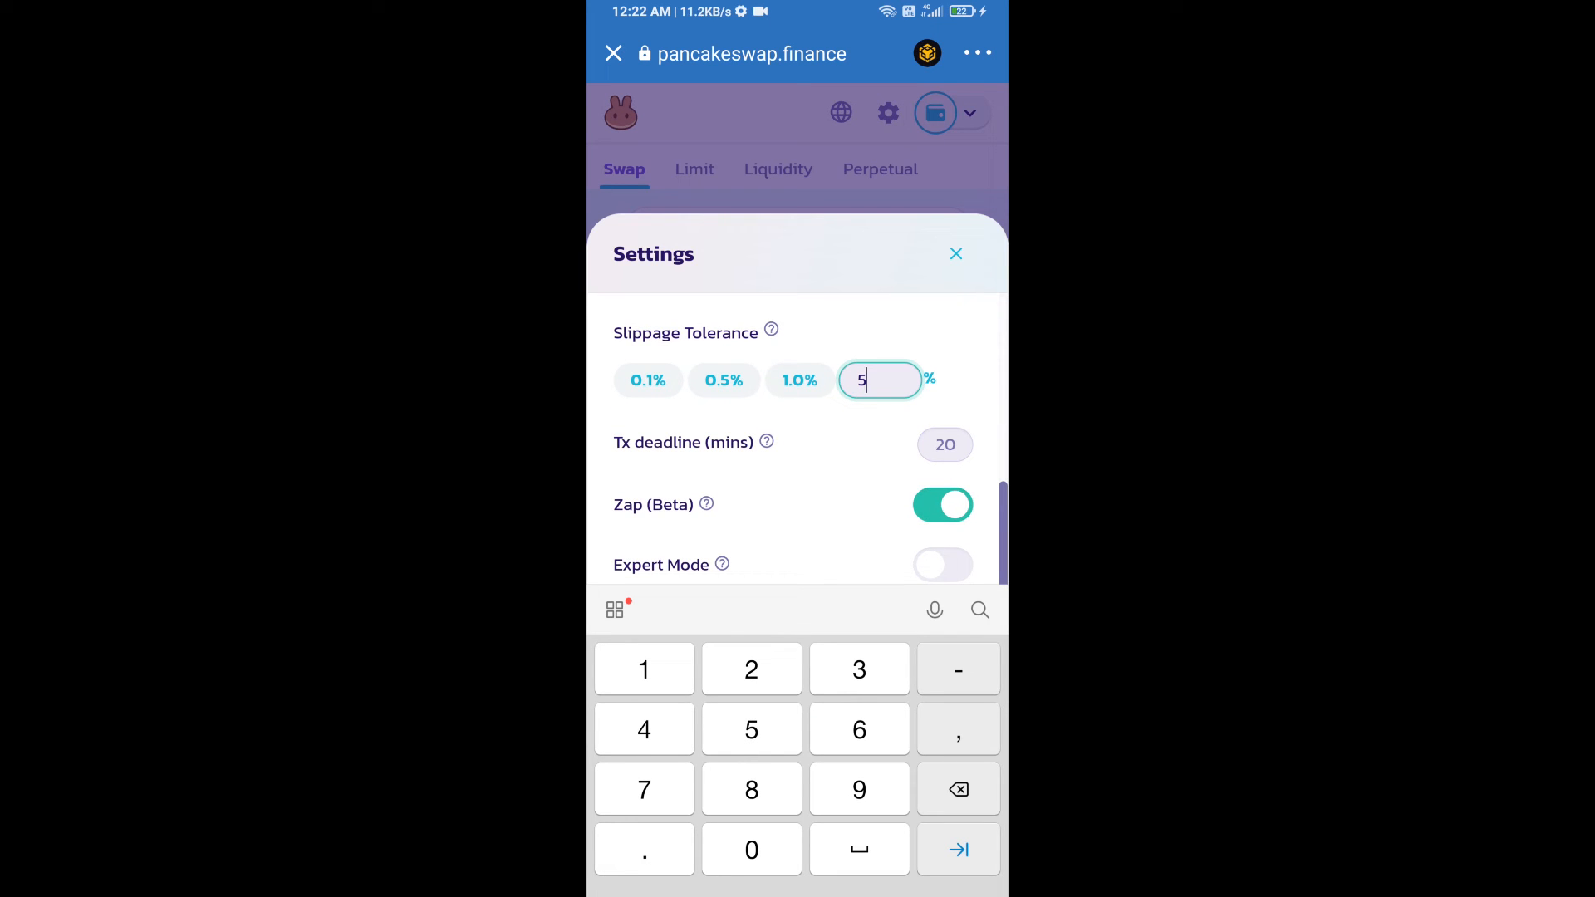
{"action": "left_click", "coordinate": [956, 253]}
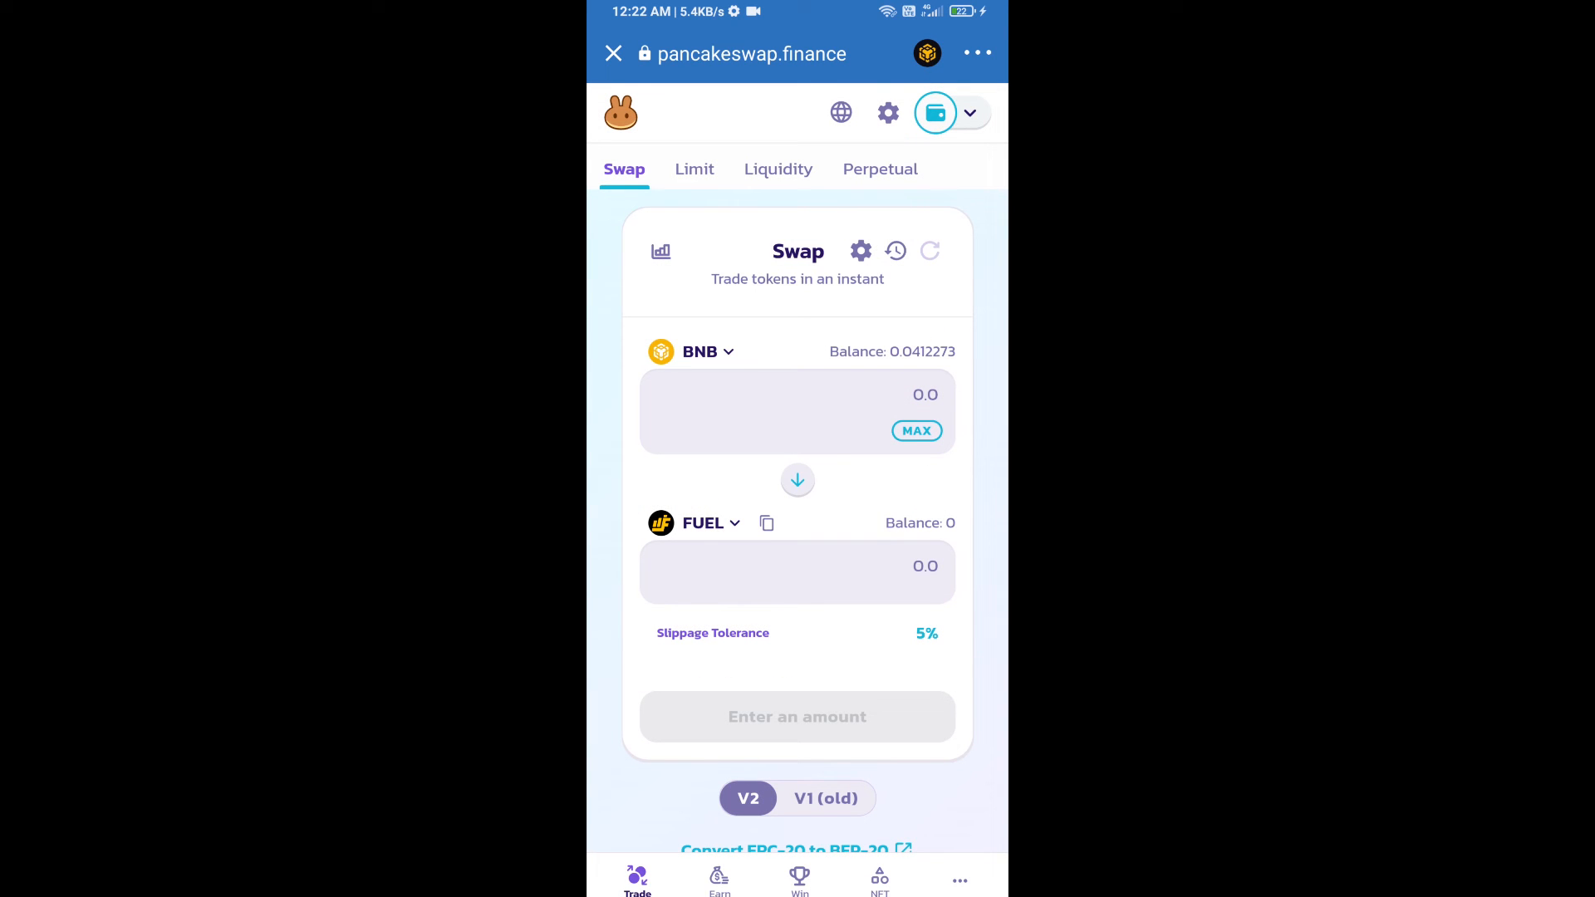
Enter 0.005 FUEL to receive for about 0.000375 BNB and confirm the swap
{"action": "left_click", "coordinate": [797, 395]}
{"action": "type", "text": "0.005"}
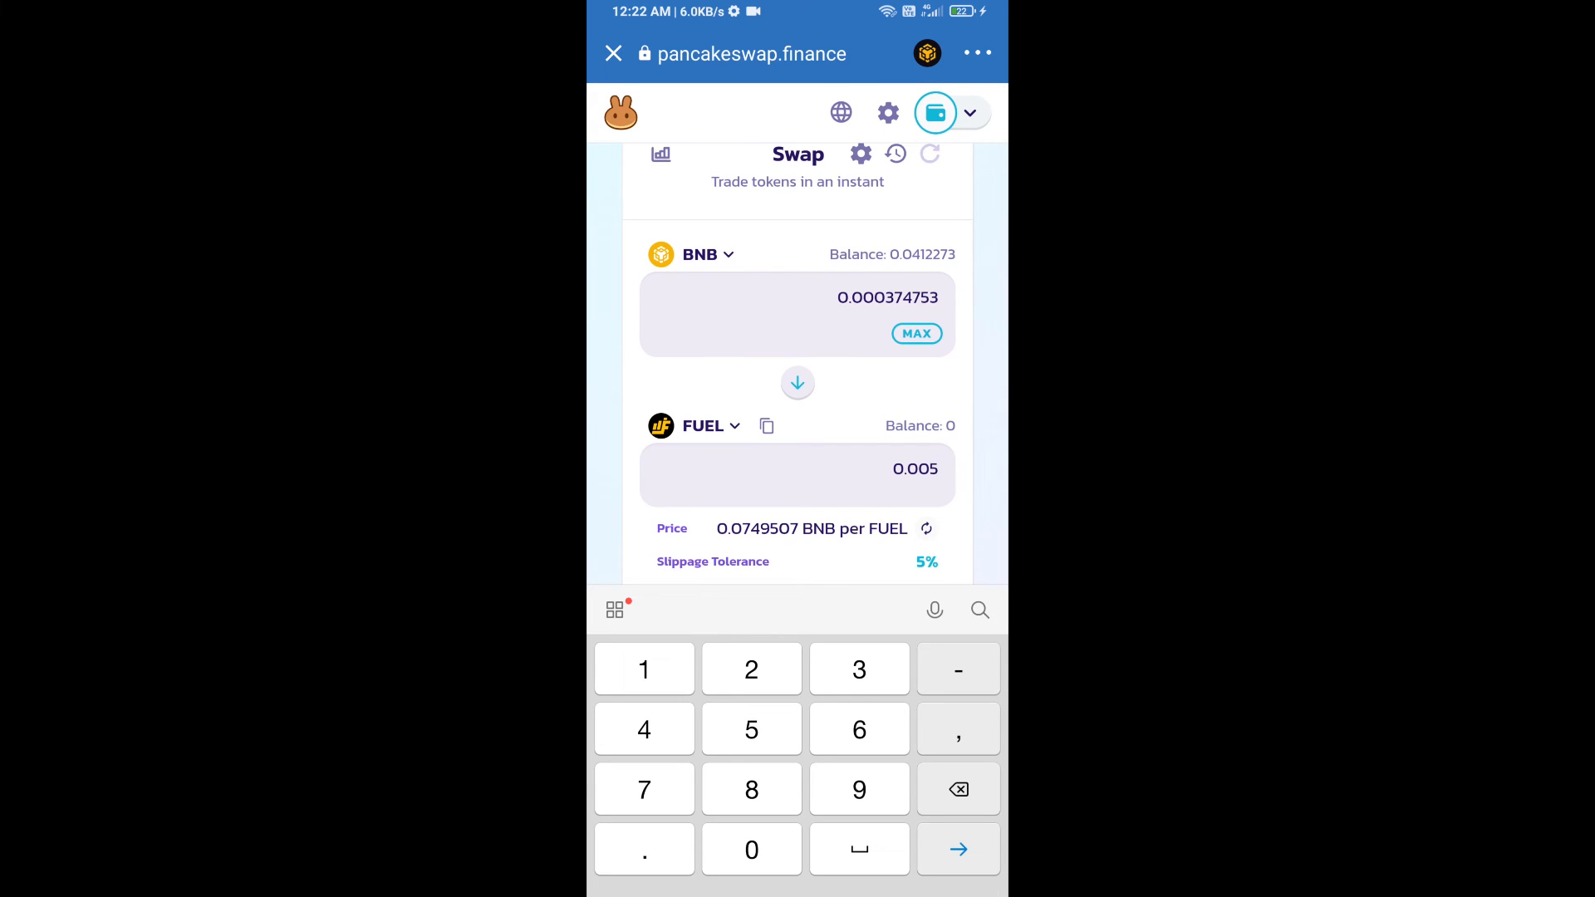
{"action": "scroll", "scroll_direction": "down", "scroll_amount": 3}
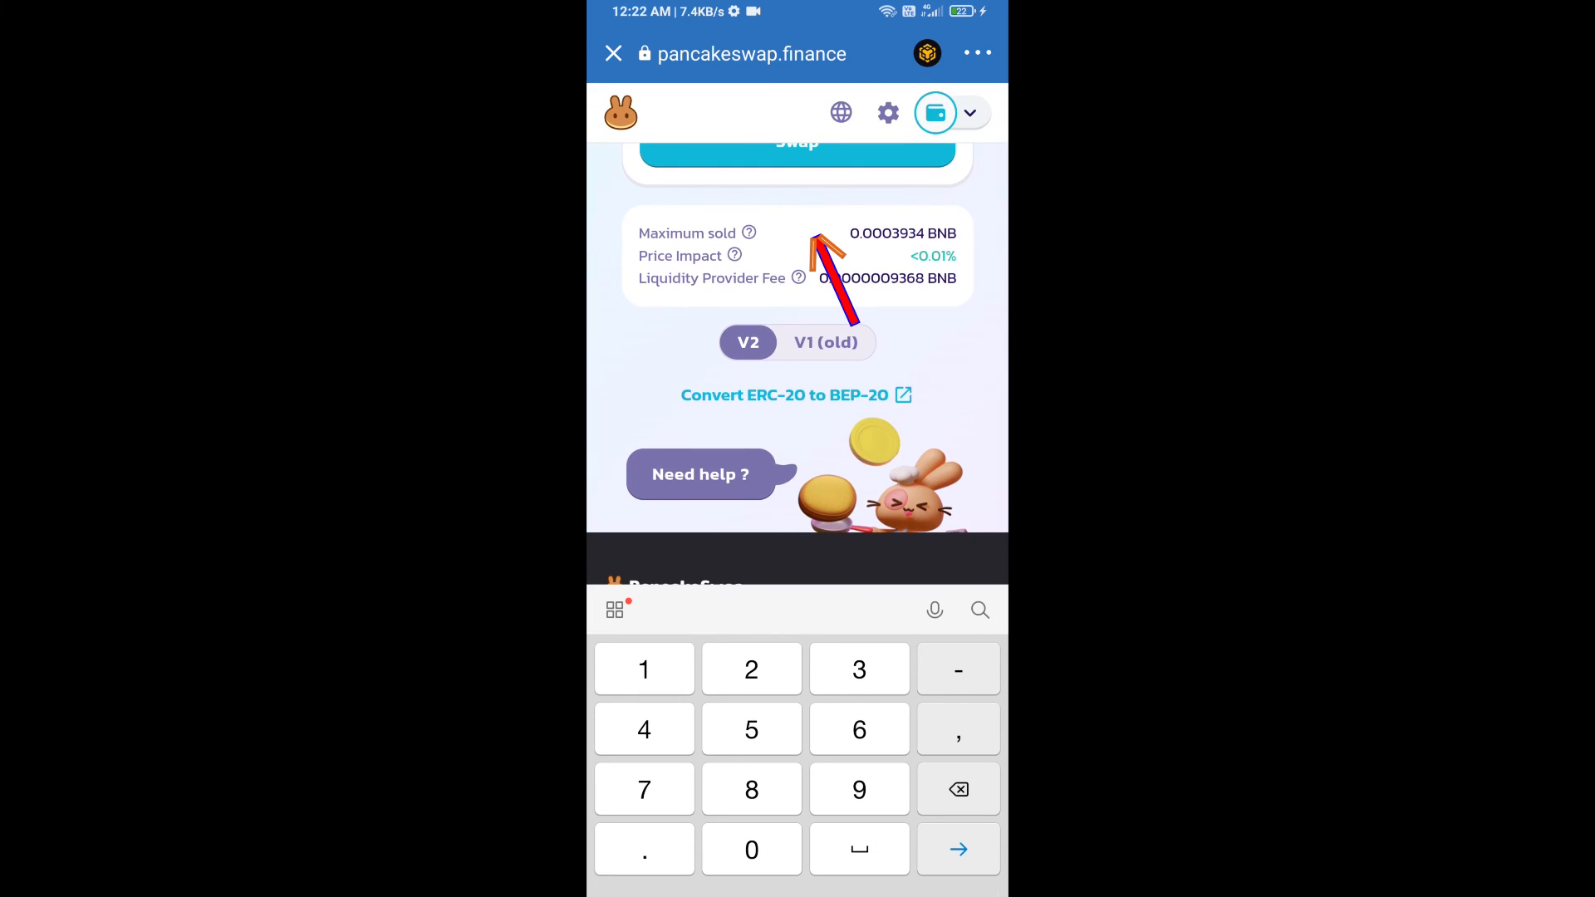
{"action": "left_click", "coordinate": [796, 142]}
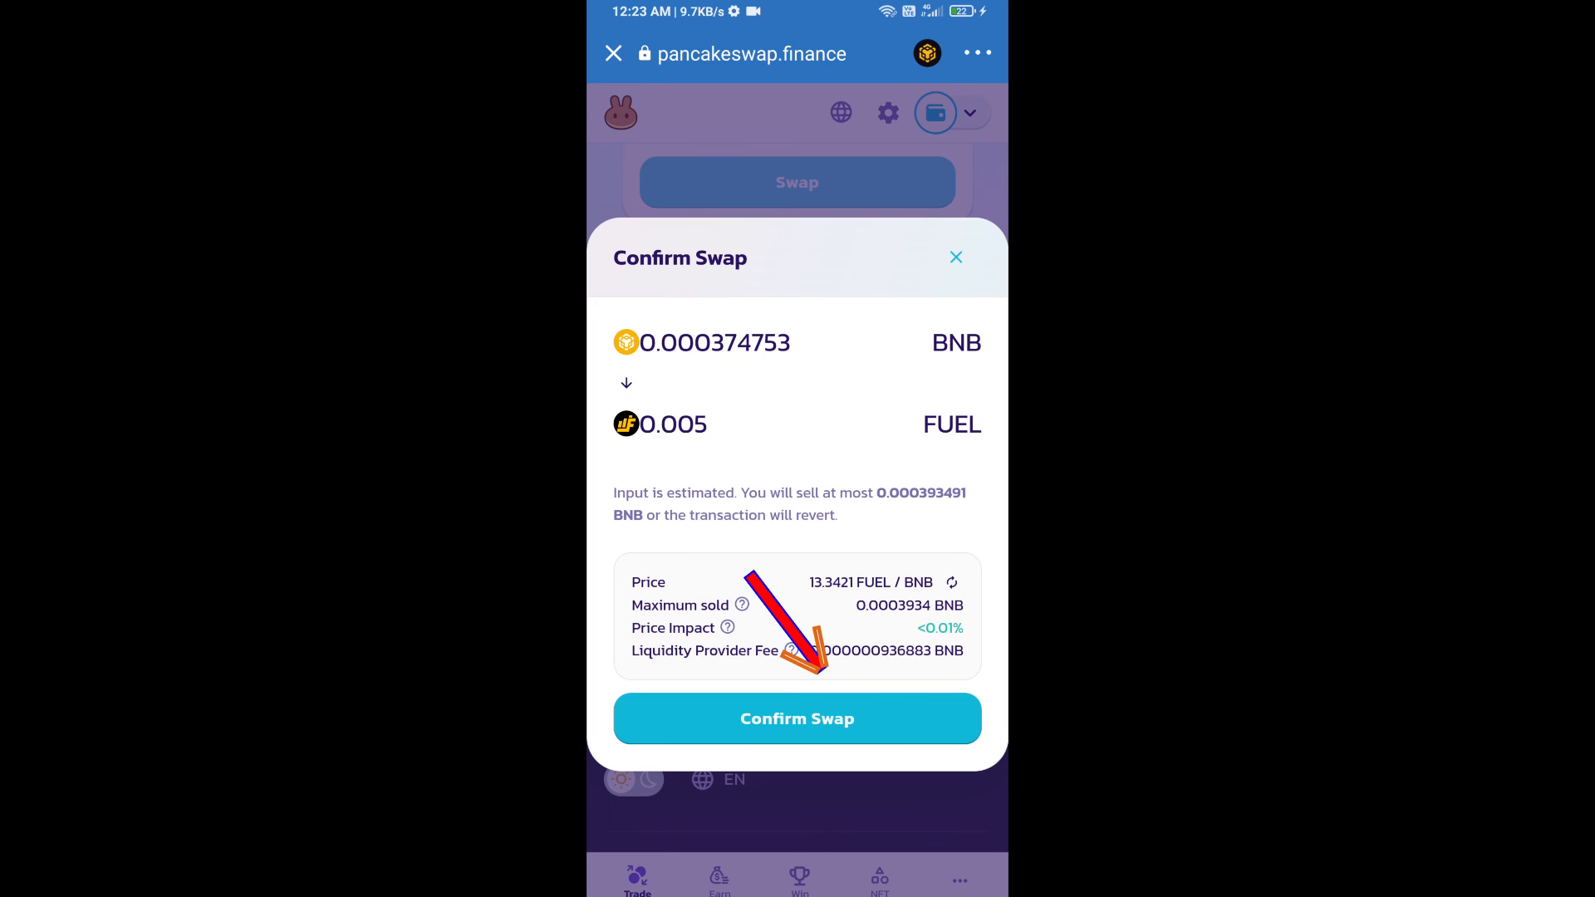
{"action": "left_click", "coordinate": [797, 718]}
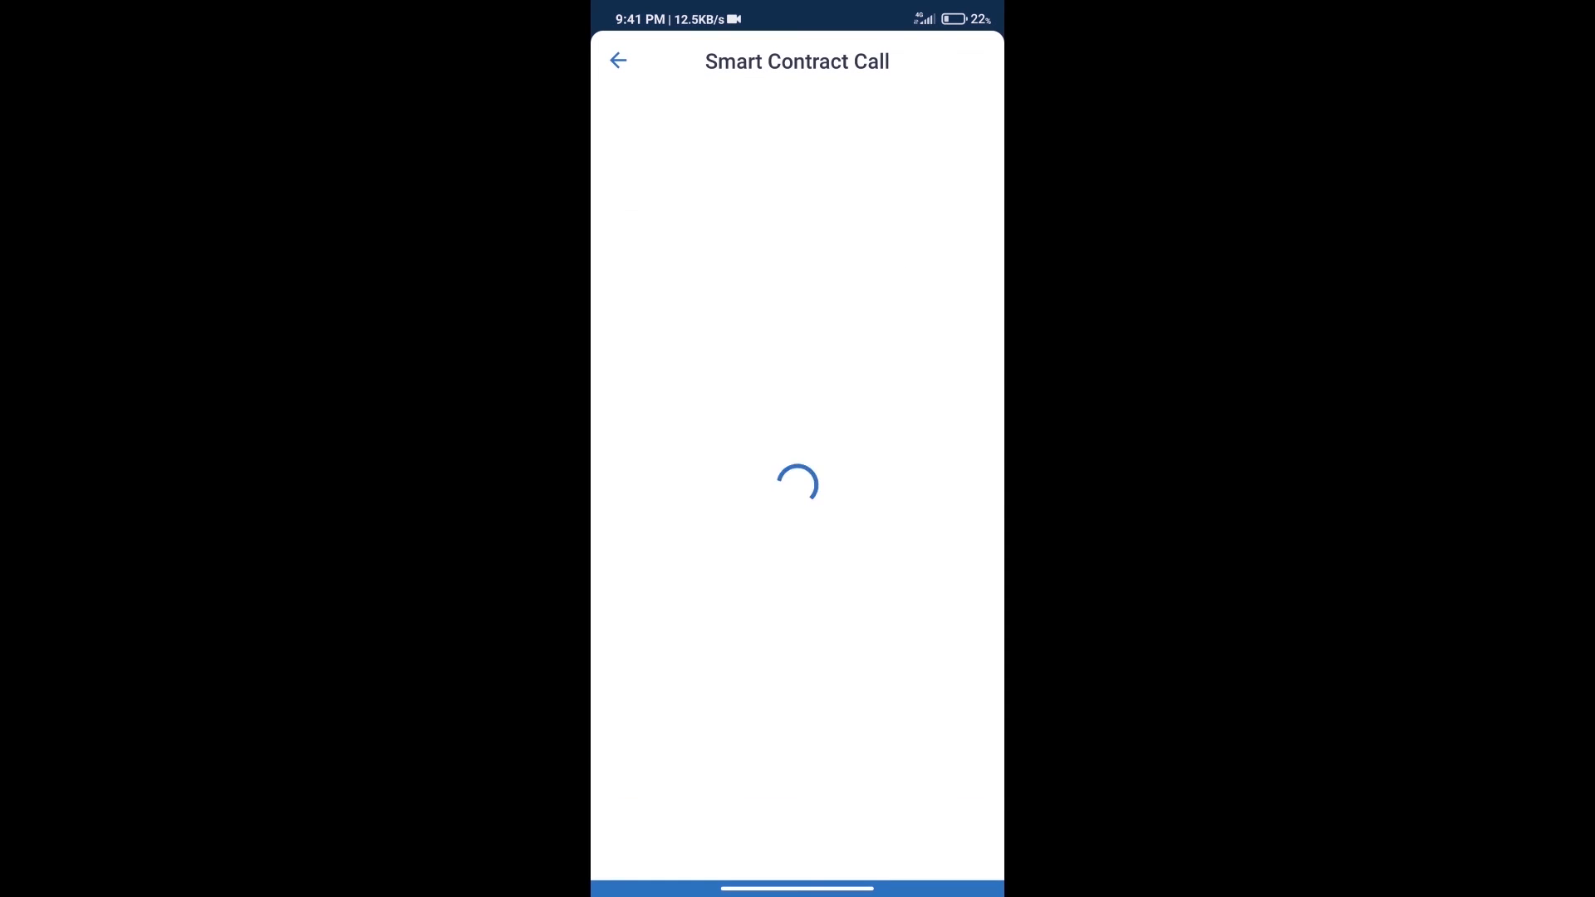